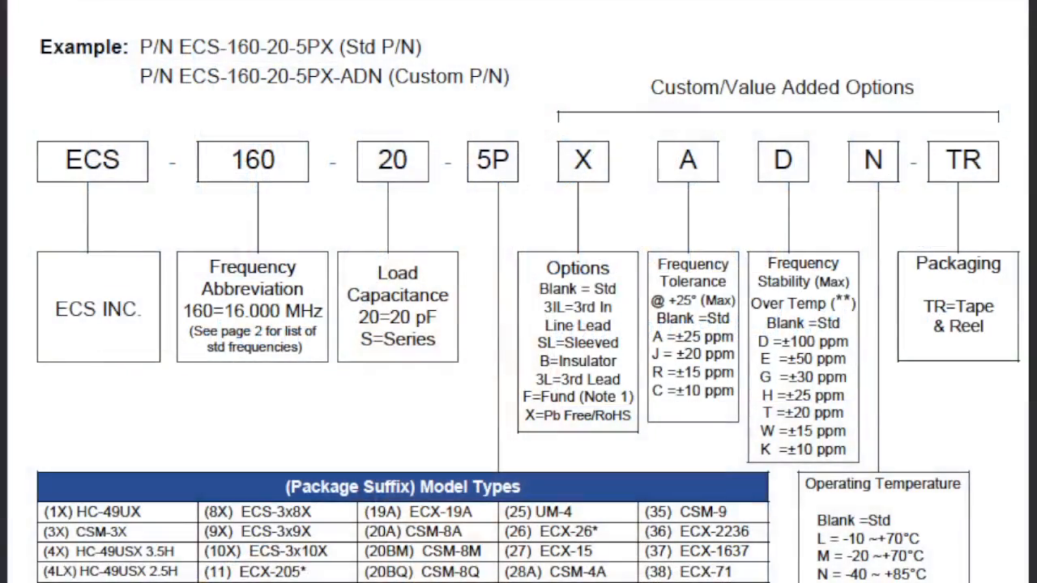
# Step: Advance the slide animation until the 20 box and Load Capacitance (20 pF) box turn yellow
pyautogui.click(92, 160)
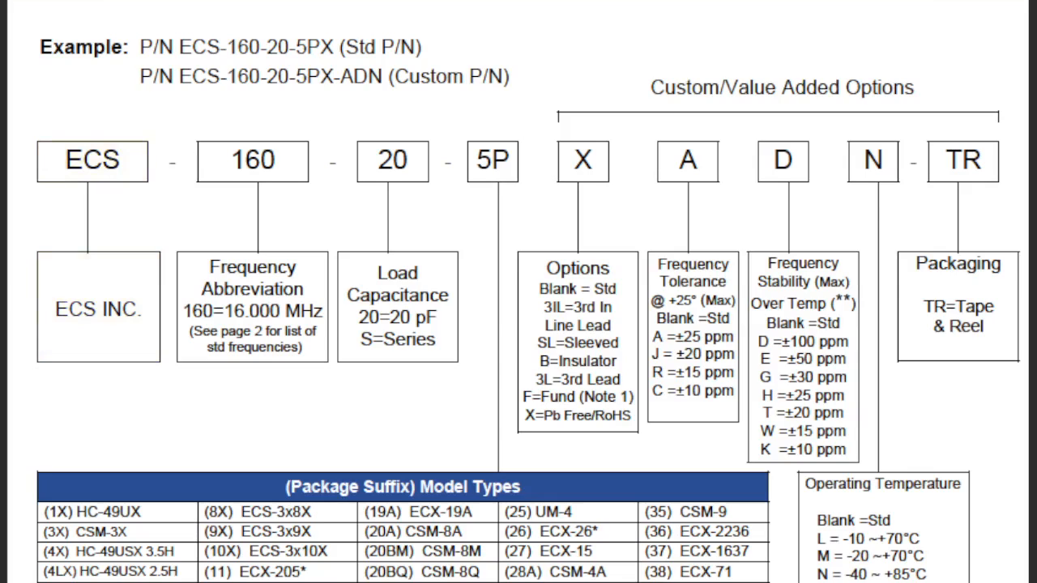
pyautogui.click(252, 160)
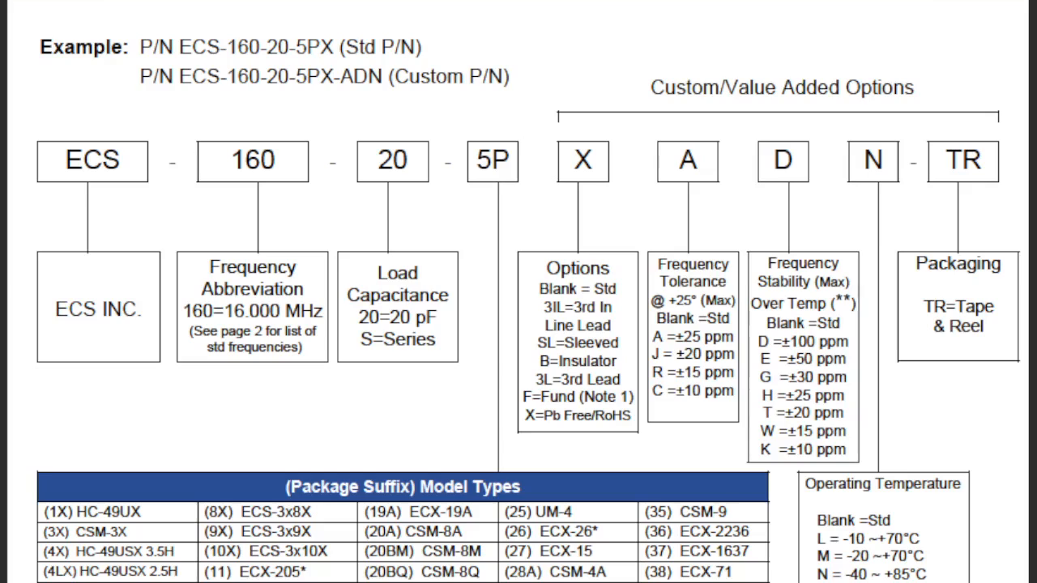
pyautogui.click(392, 161)
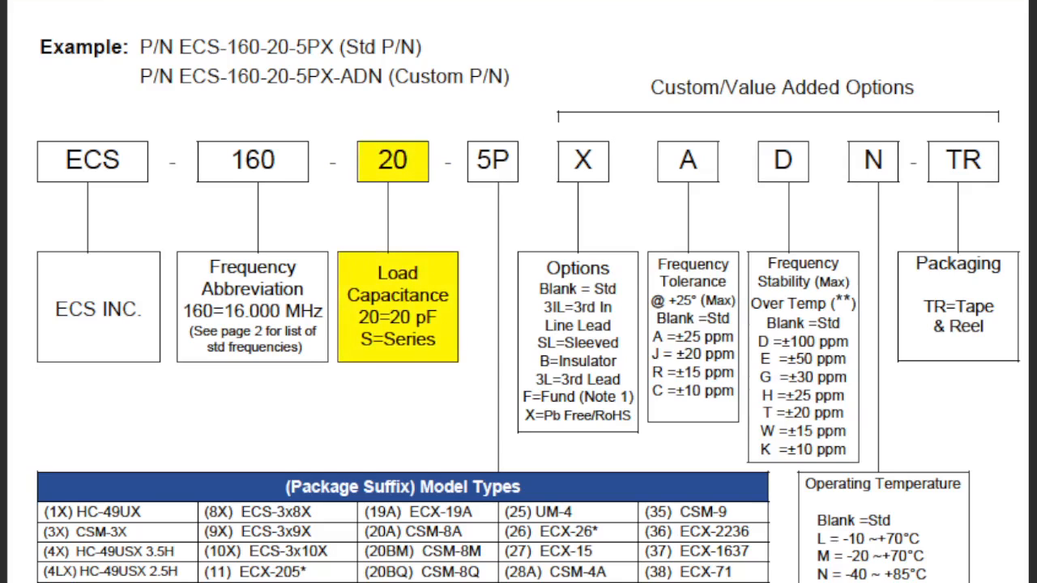